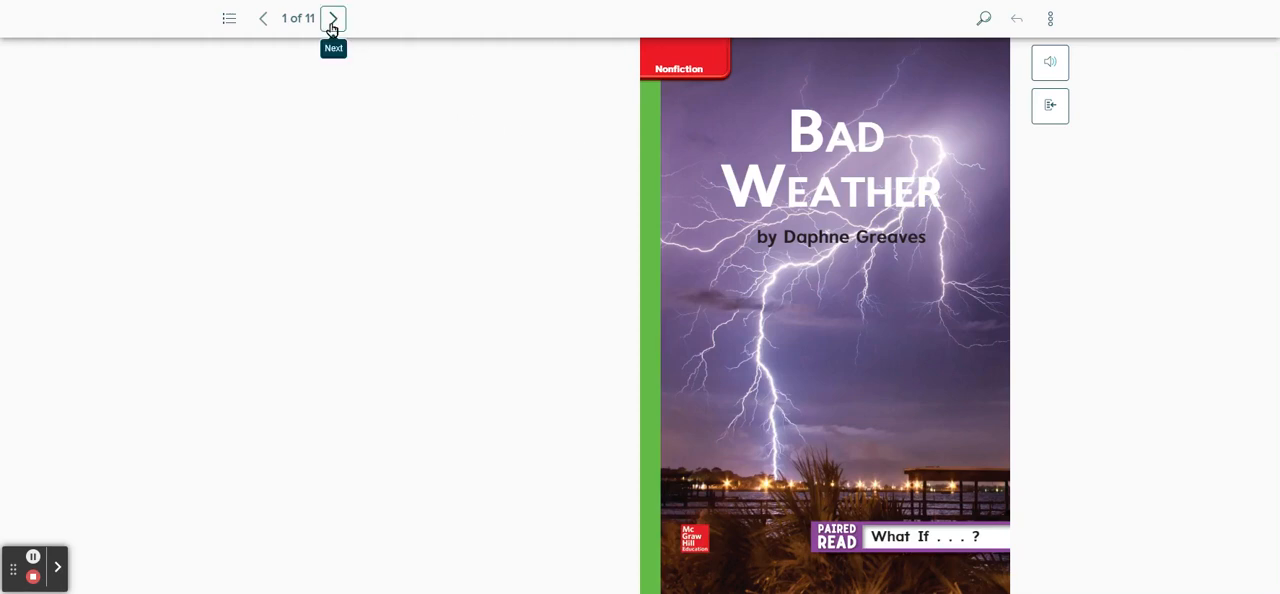
Turn from the Bad Weather cover to page 2, the copyright and contents page
left_click(332, 18)
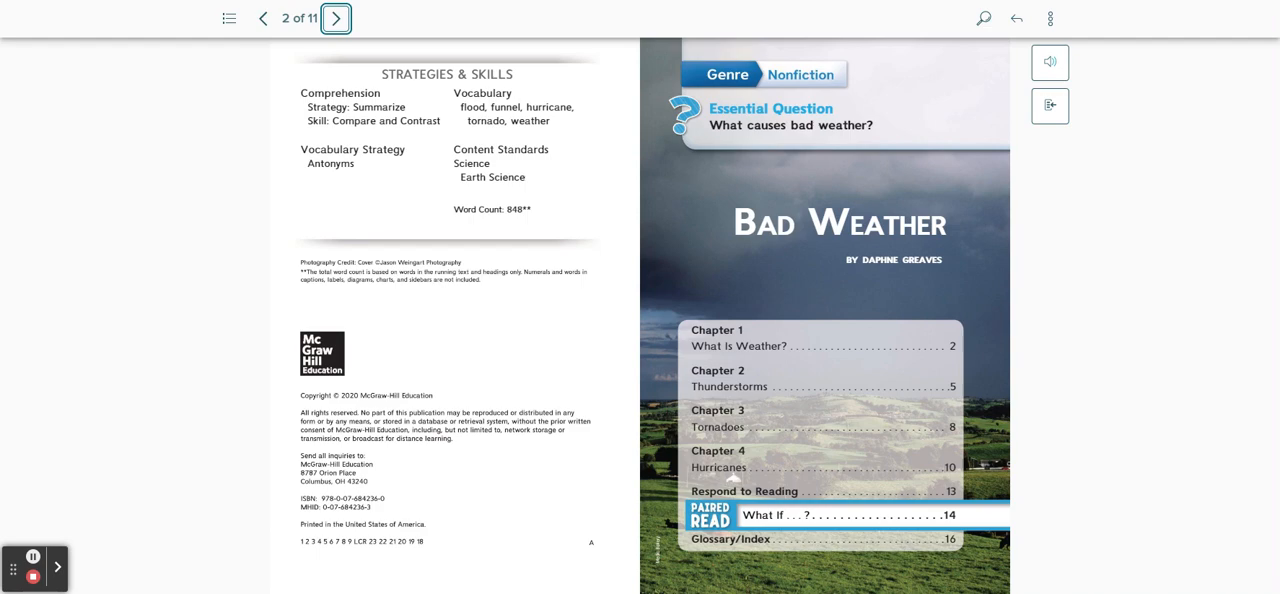
Turn to page 3, opening Chapter 1 'What Is Weather?' and 'Changing Weather'
left_click(336, 18)
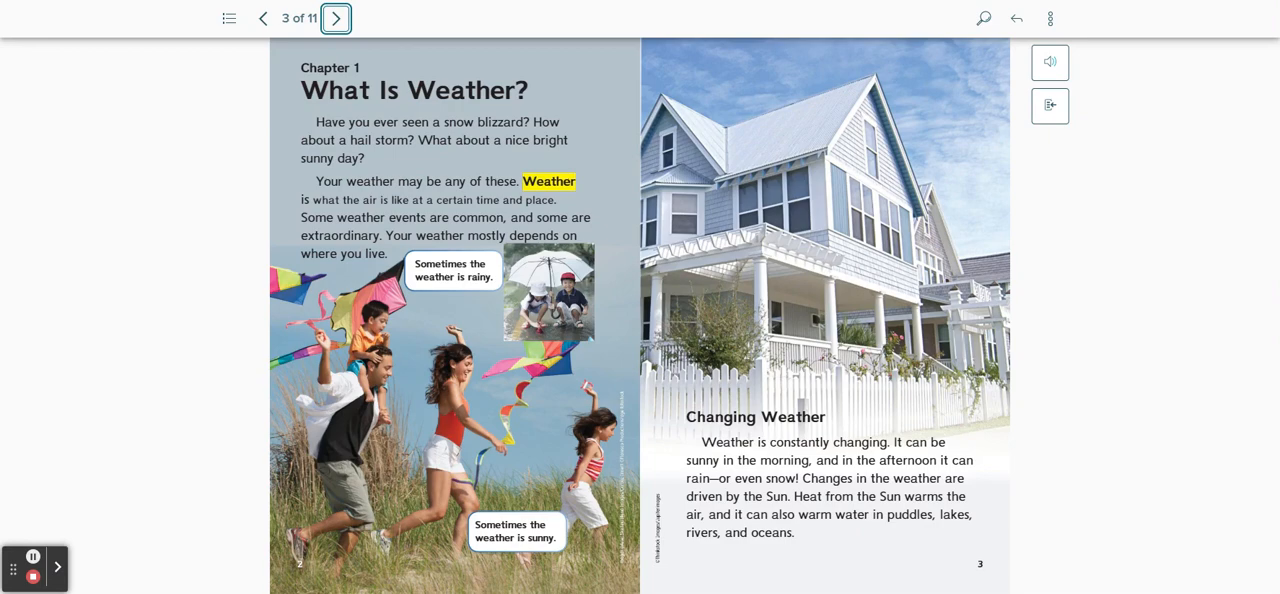
Turn through page 4, Chapter 2 Thunderstorms, to page 5 on floods and lightning
left_click(336, 18)
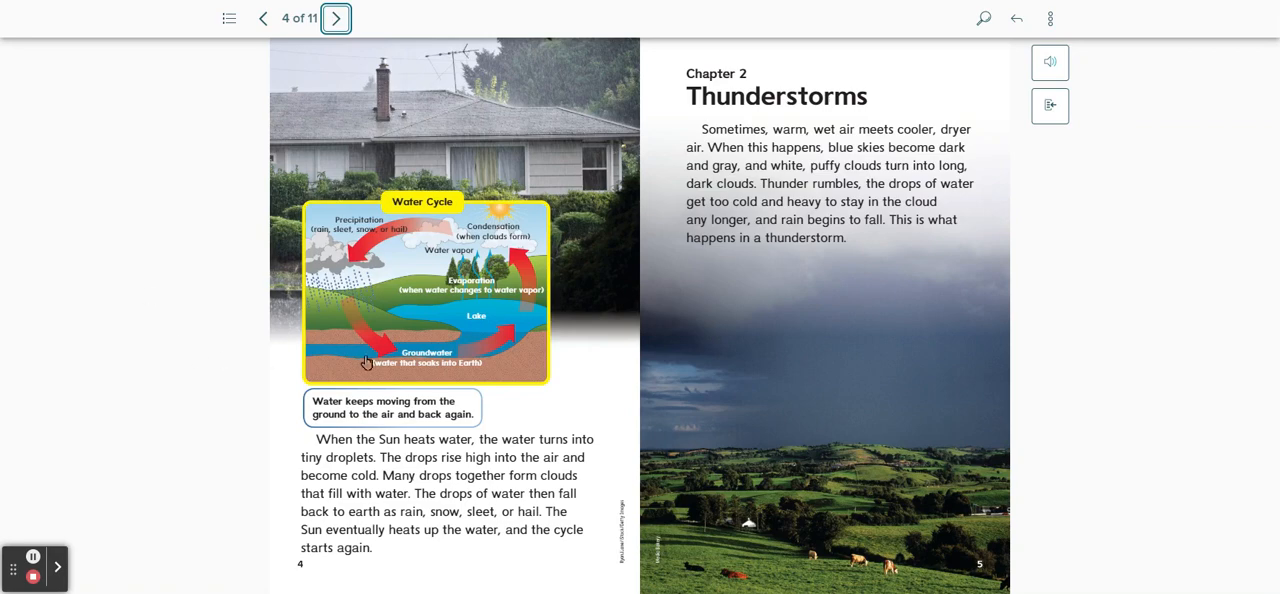
mouse_move(508, 328)
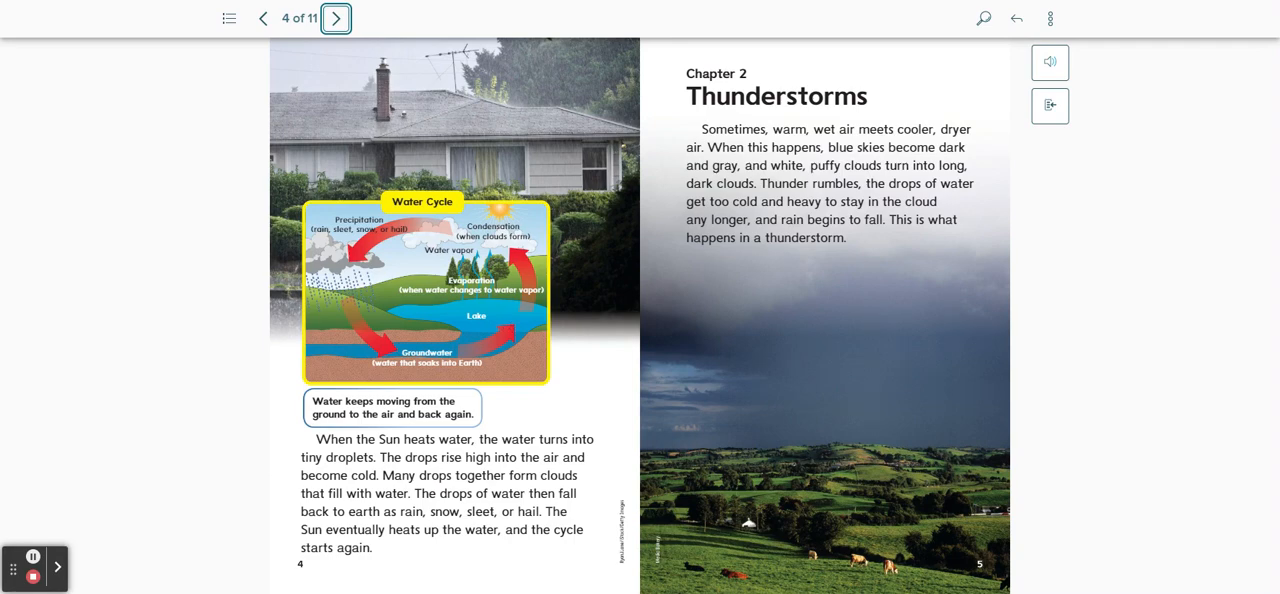
mouse_move(468, 234)
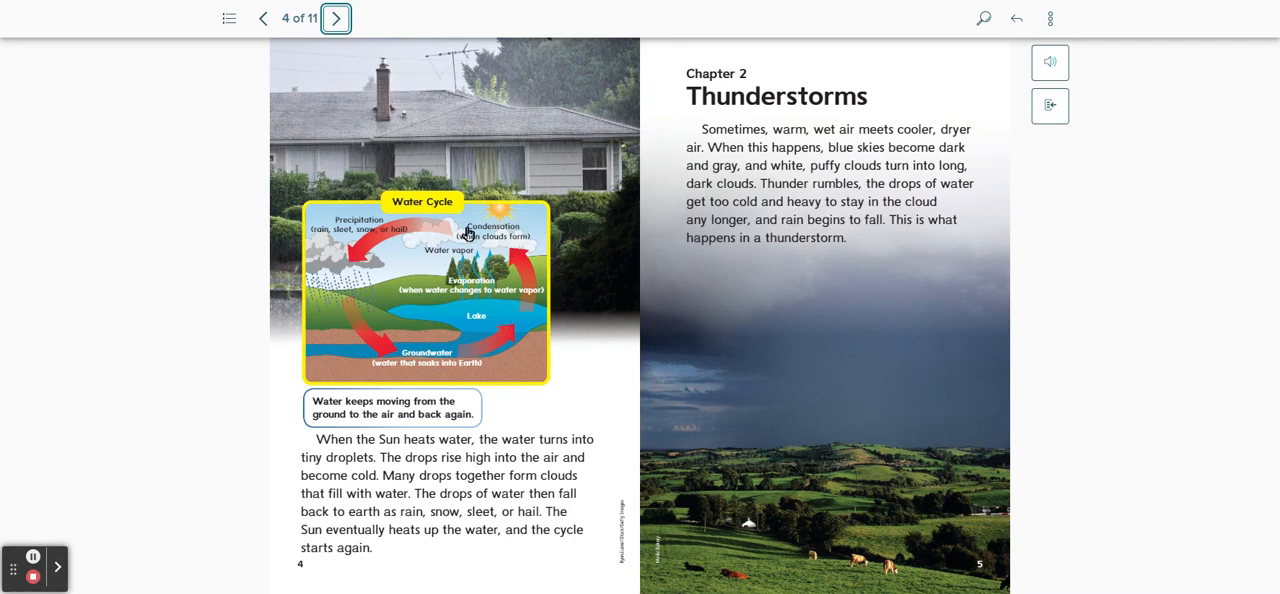
mouse_move(356, 264)
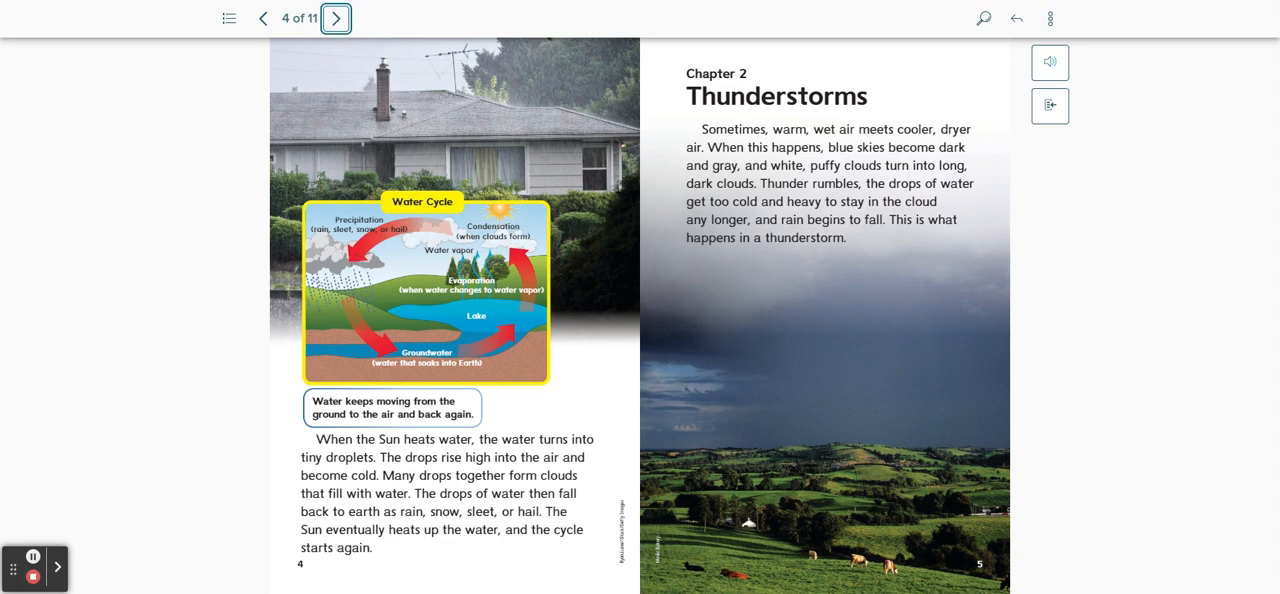
mouse_move(332, 470)
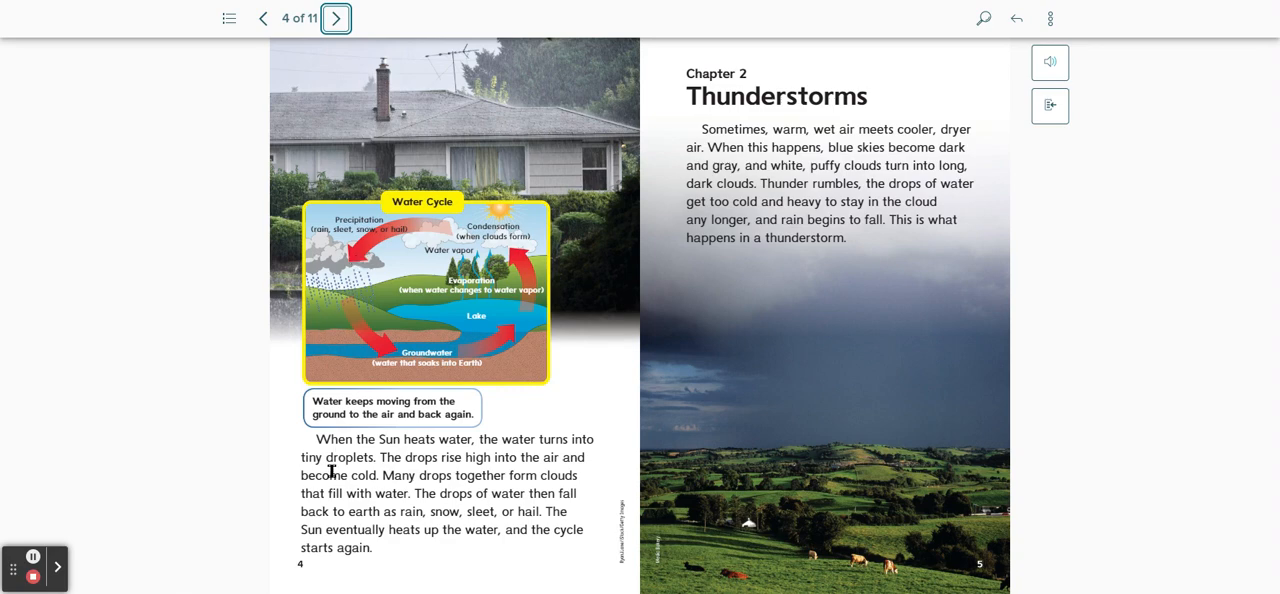
mouse_move(378, 444)
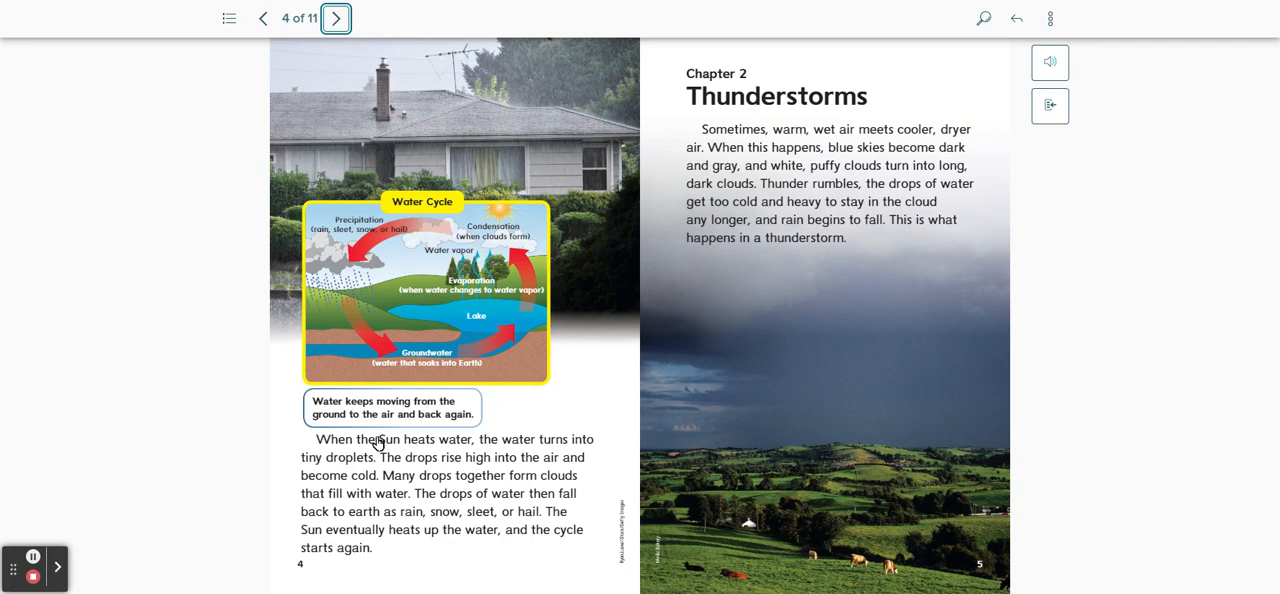
mouse_move(444, 556)
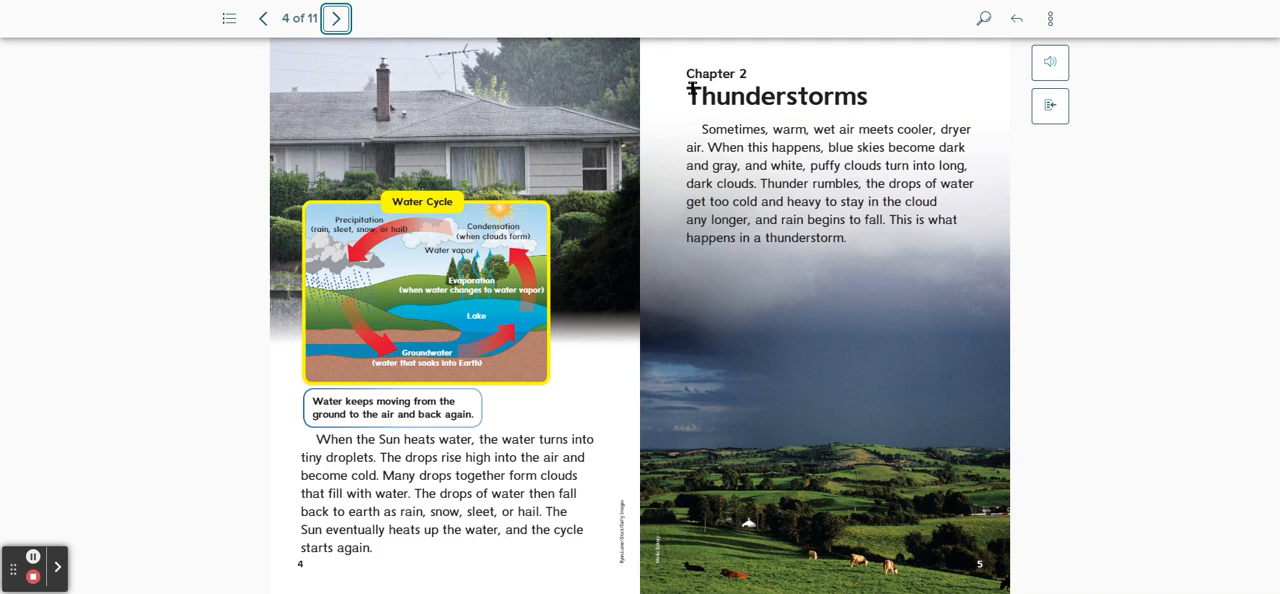
mouse_move(682, 108)
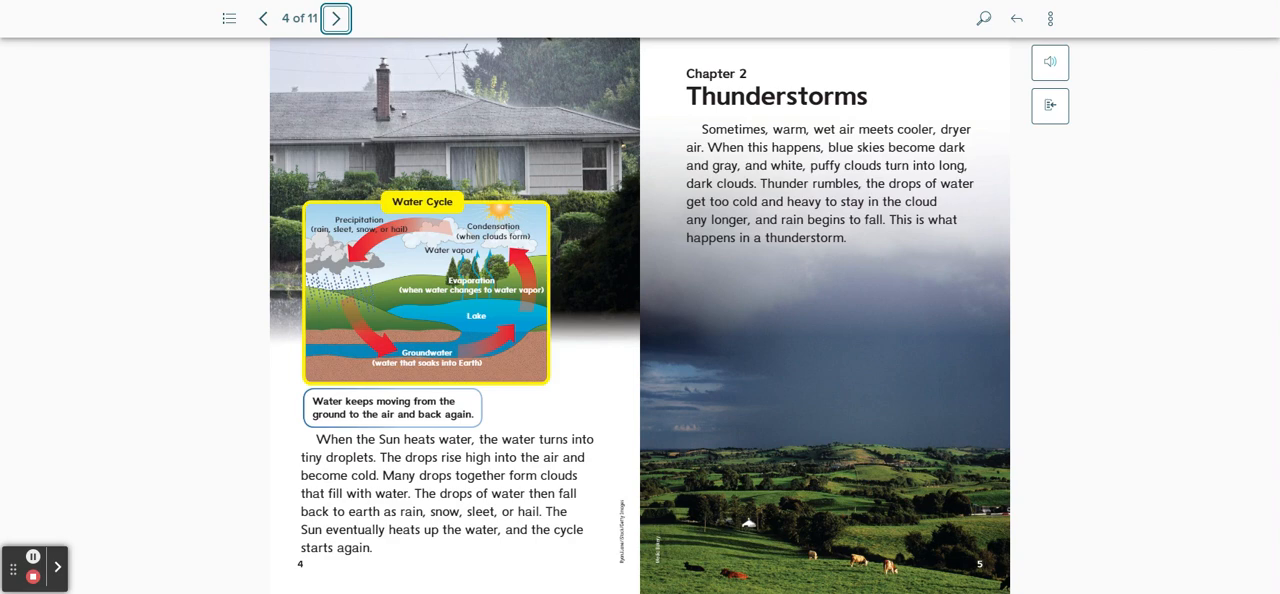
mouse_move(368, 42)
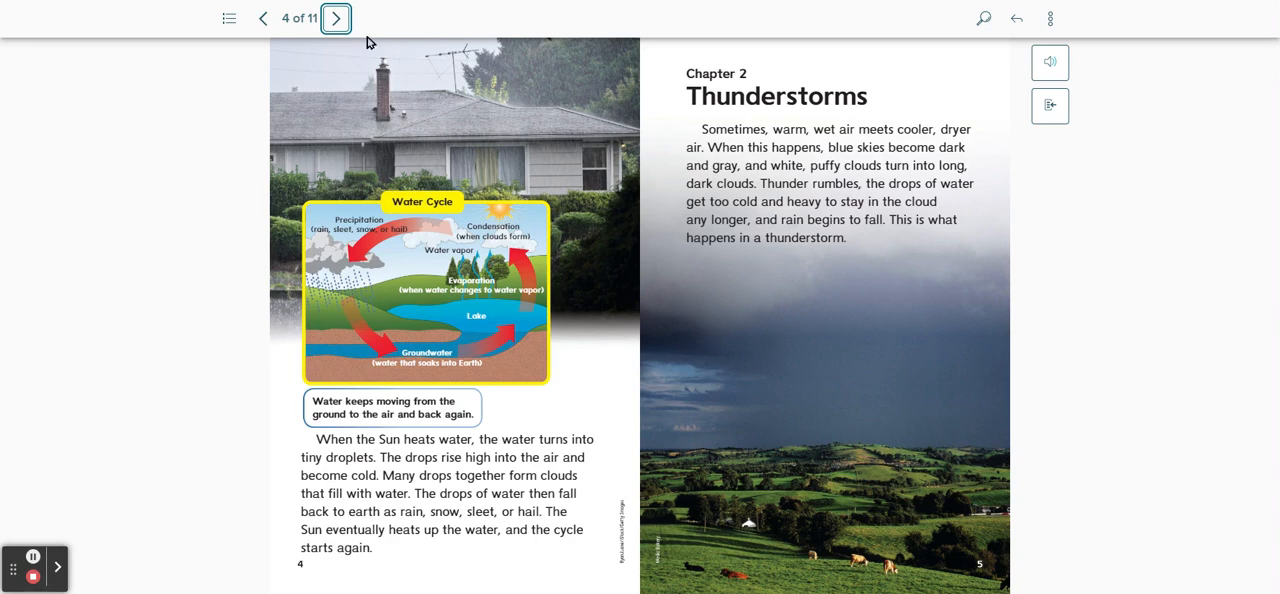
left_click(336, 18)
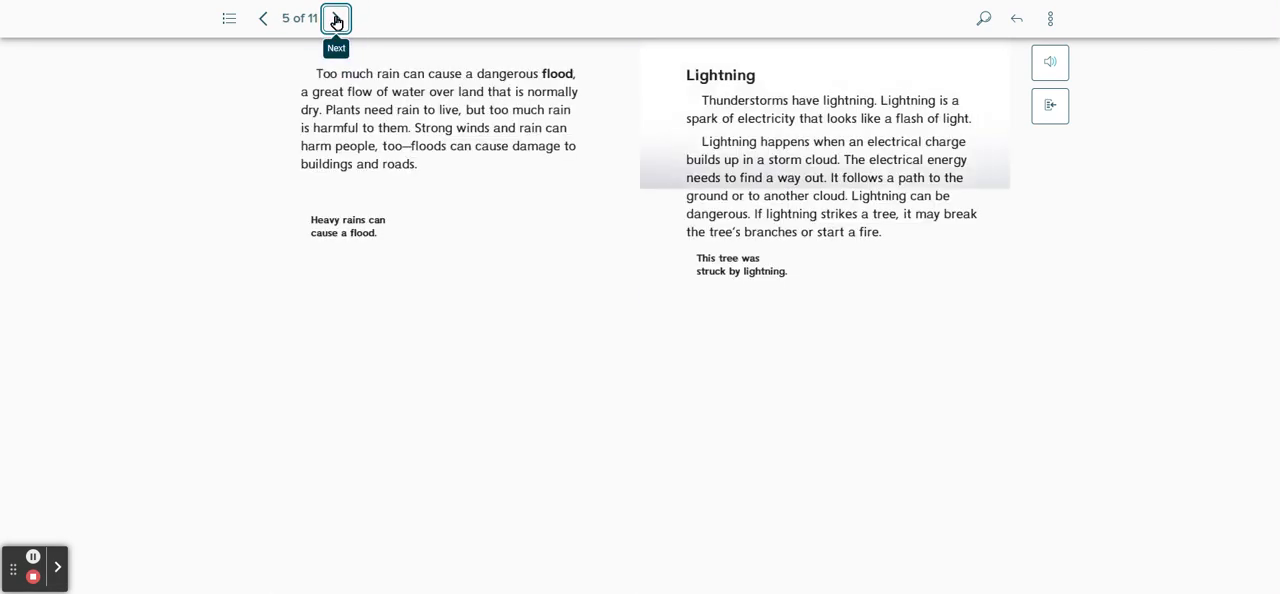
Turn from the flood and lightning pages to page 6, Chapter 3 'Tornadoes'
left_click(336, 18)
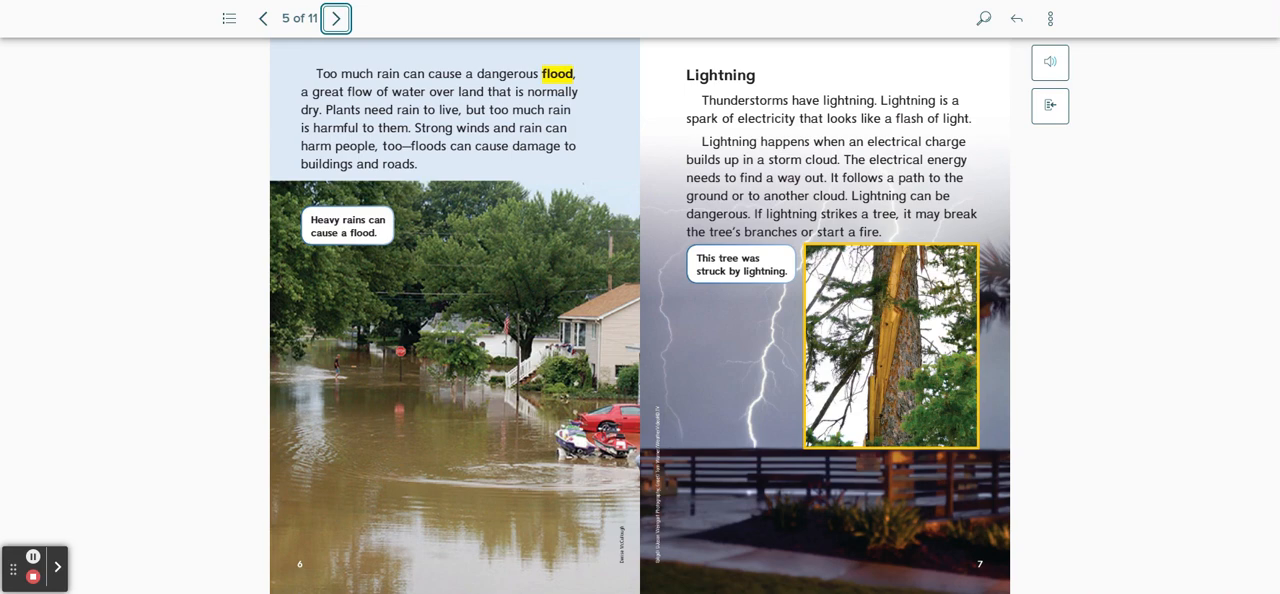
mouse_move(340, 244)
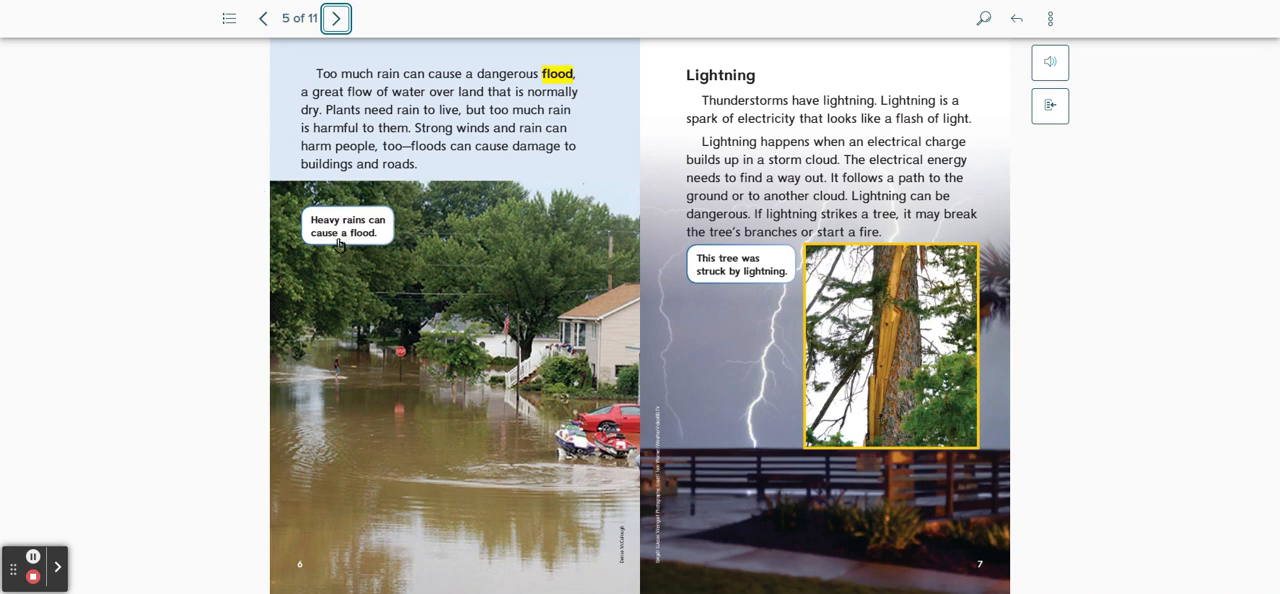
mouse_move(664, 92)
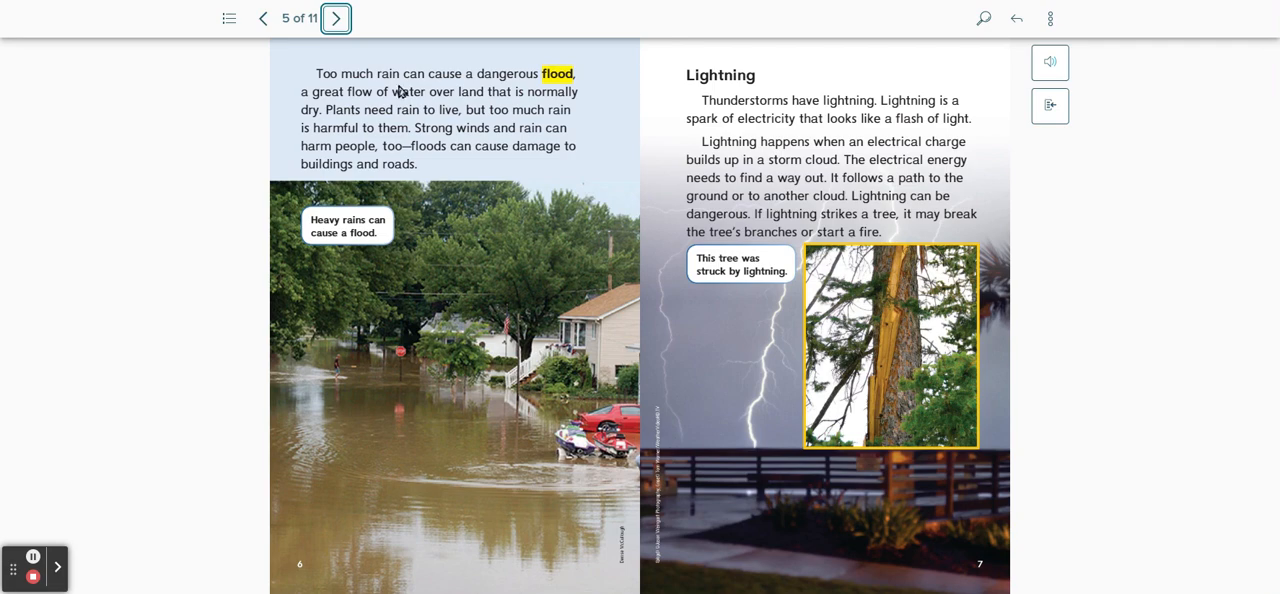
left_click(336, 18)
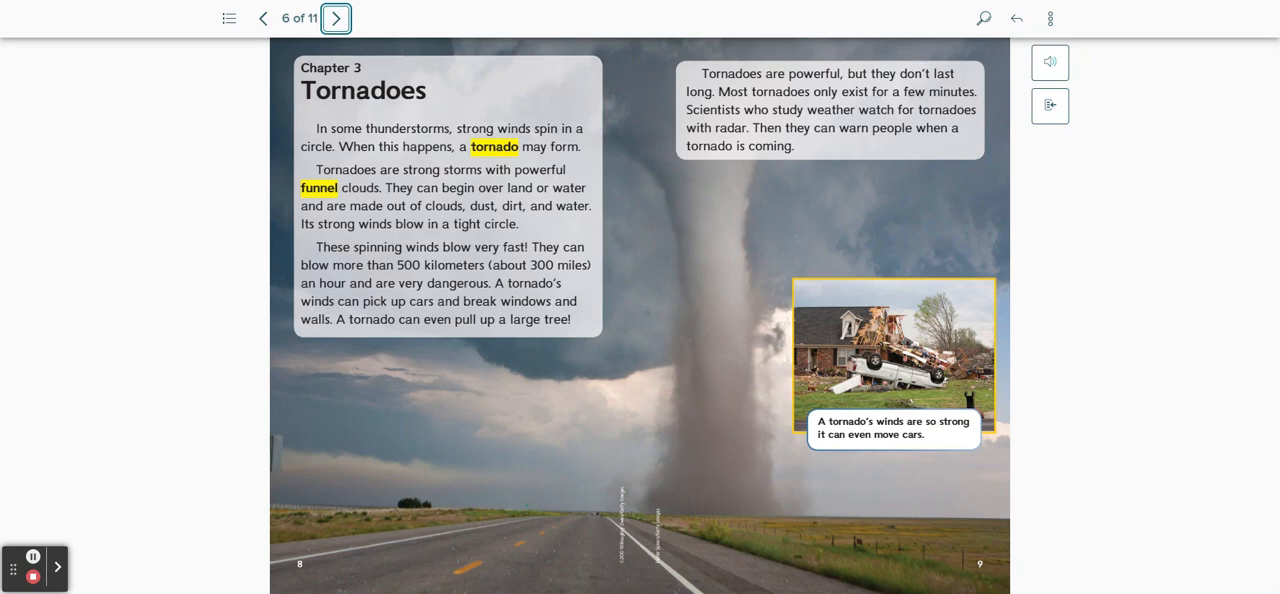
mouse_move(336, 18)
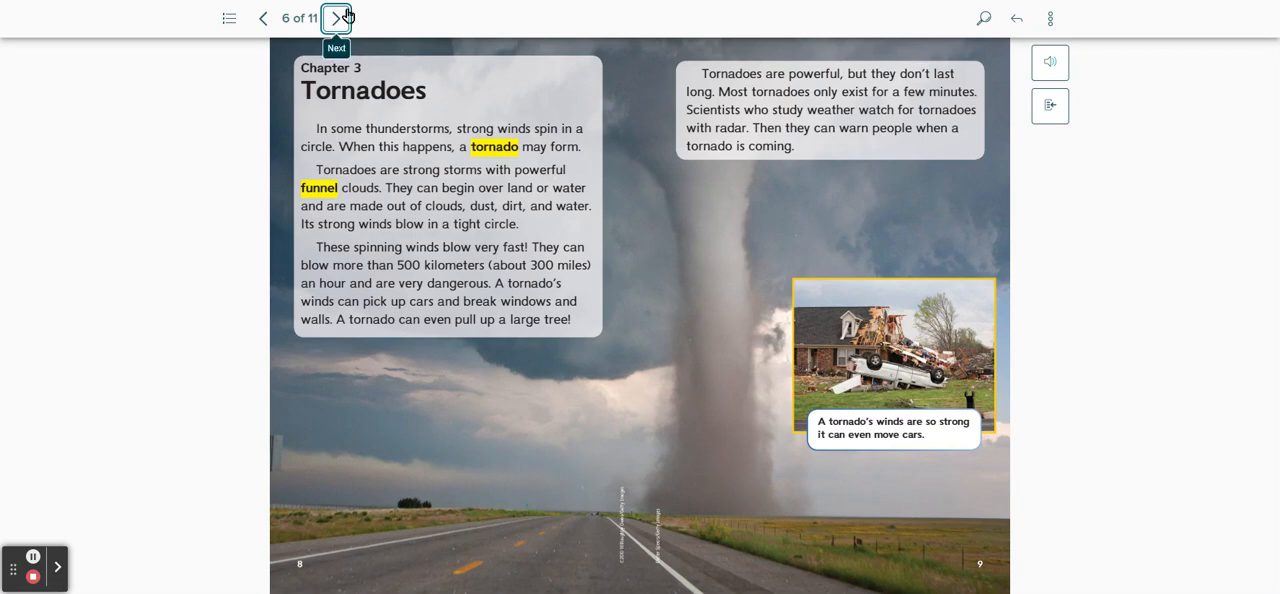
Turn from the Tornadoes chapter to page 7, Chapter 4 'Hurricanes'
left_click(336, 18)
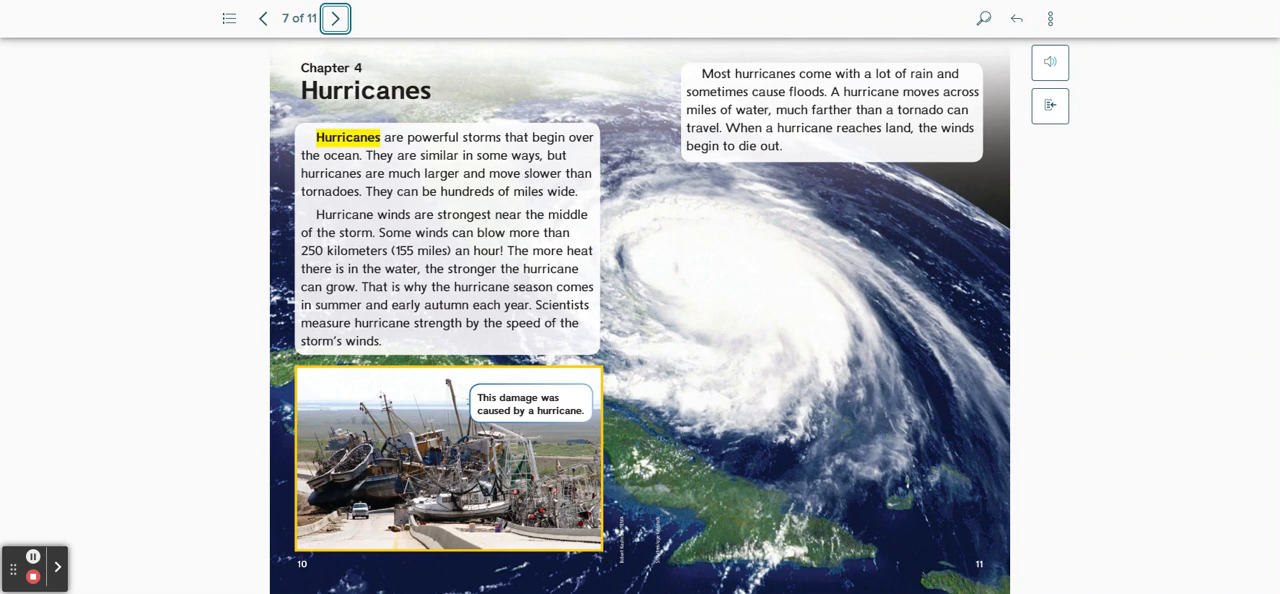
Turn from Hurricanes to page 8, the 'Respond to Reading' questions
left_click(336, 18)
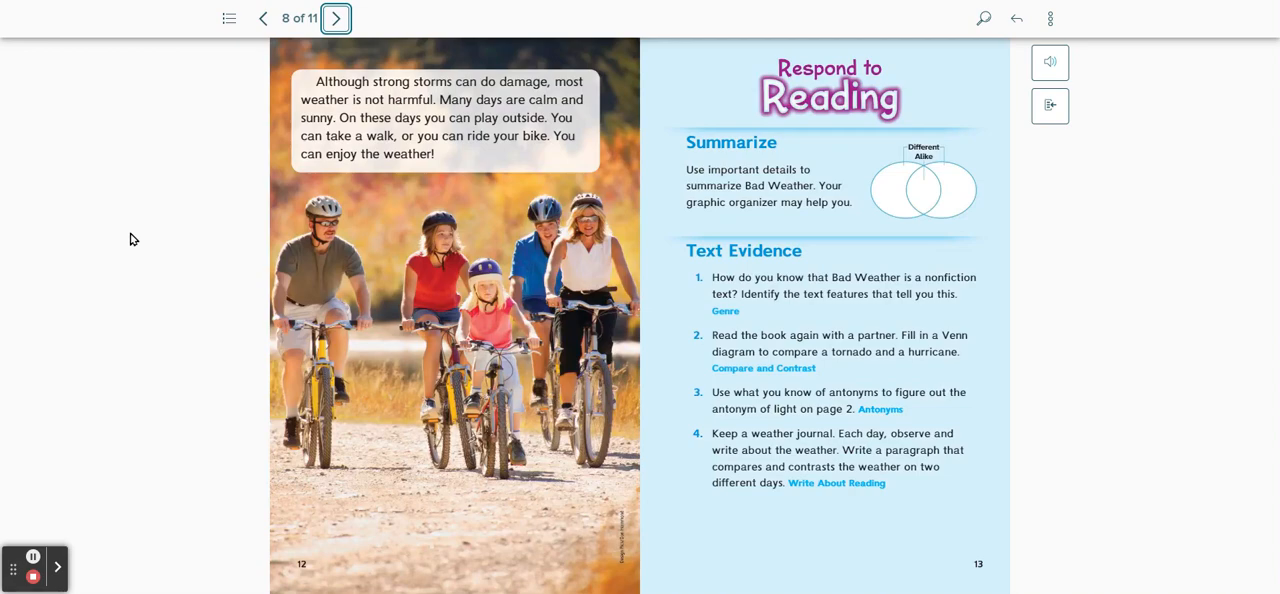